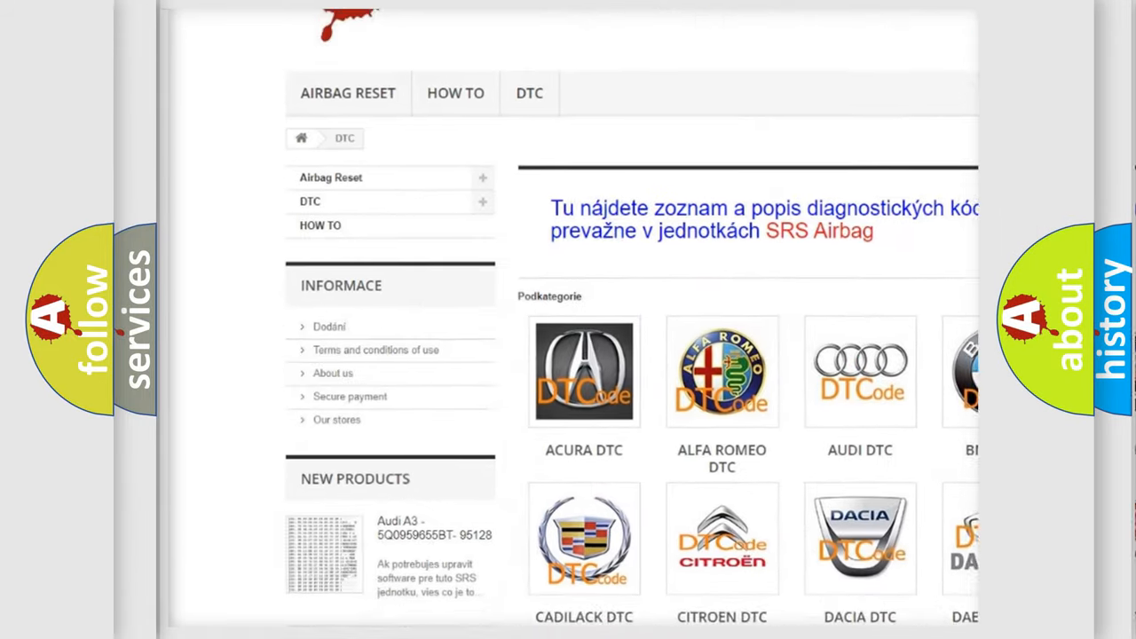
scroll("down", 3)
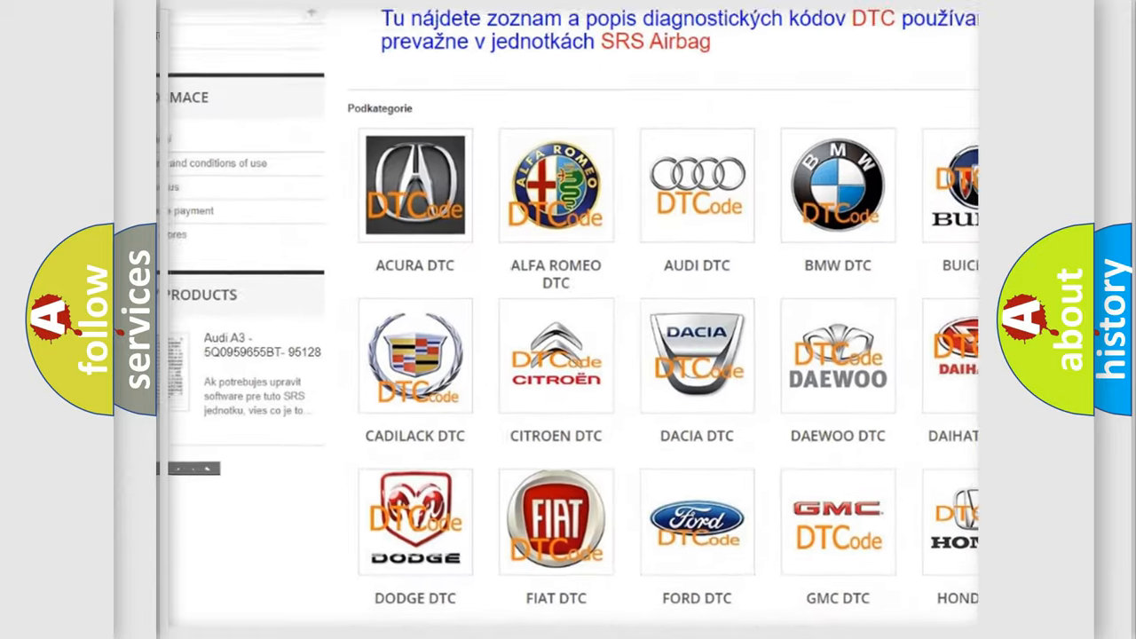